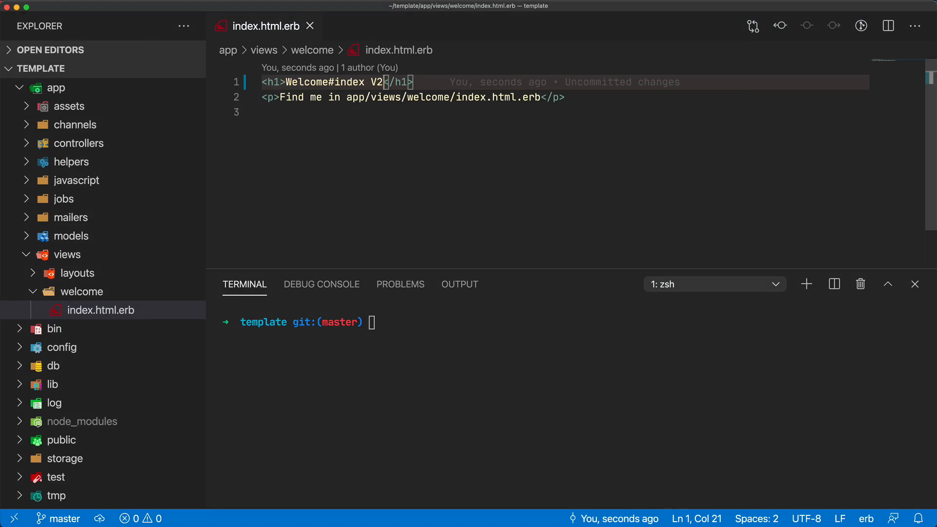
# Commit all edits with git commit -am 'updated' and begin typing bin/.
pyautogui.write("git commit -am 'updated'")
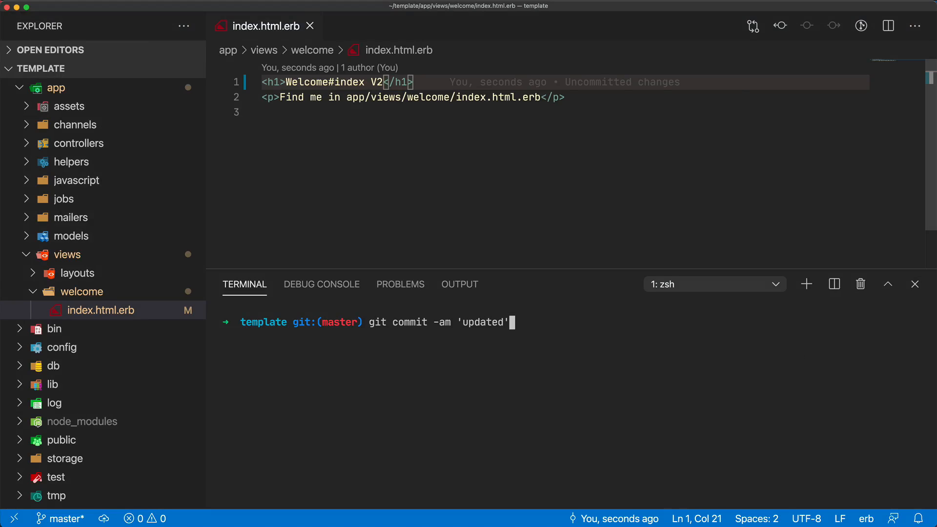
pyautogui.press('Return')
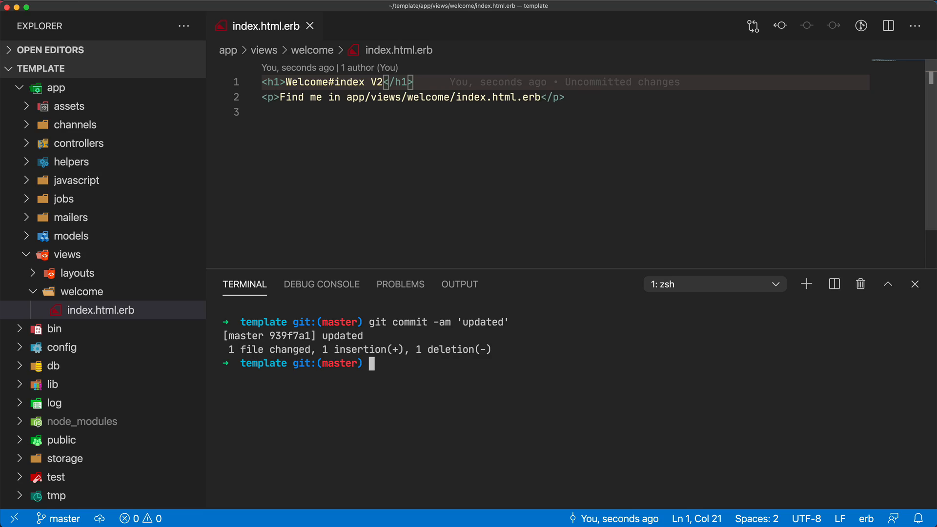
pyautogui.write('bin/')
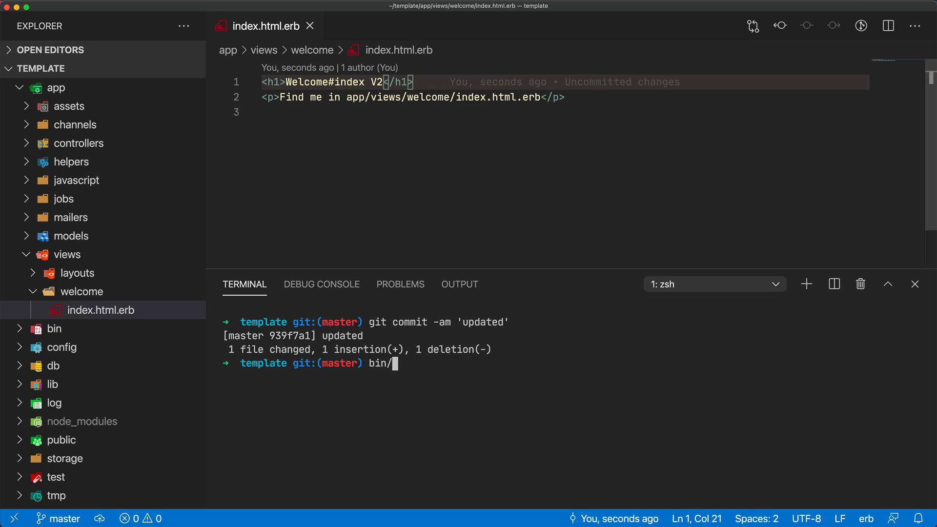
# Run bin/deploy production, confirm with y, then refresh the live Heroku app page.
pyautogui.write('depl')
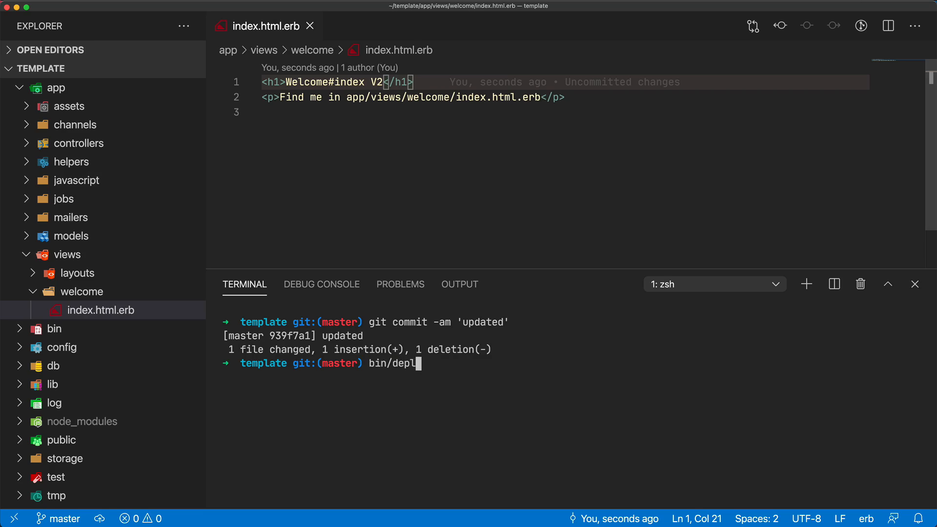
pyautogui.write('oy')
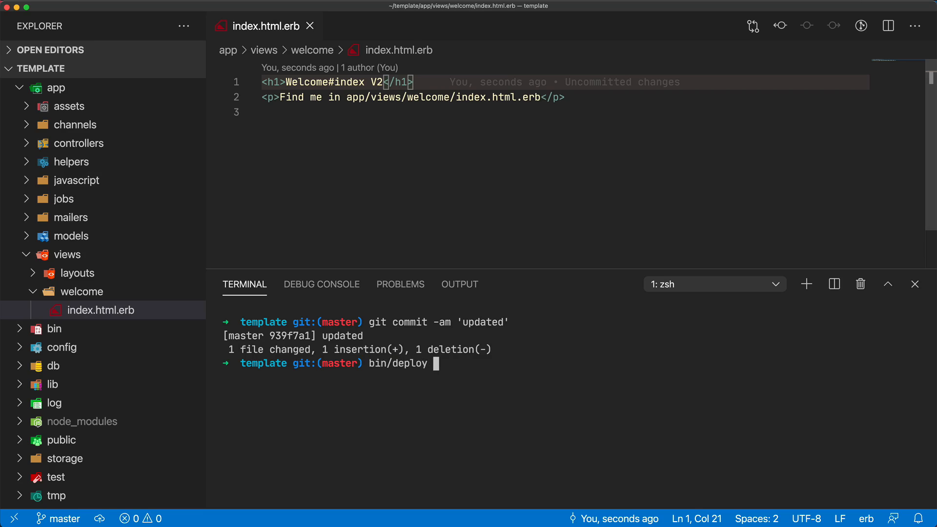
pyautogui.write('production')
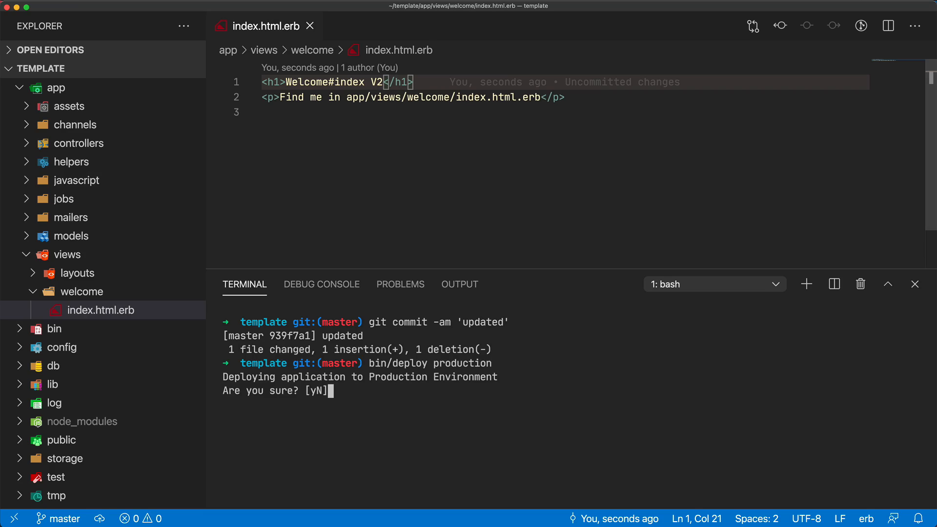
pyautogui.write('y')
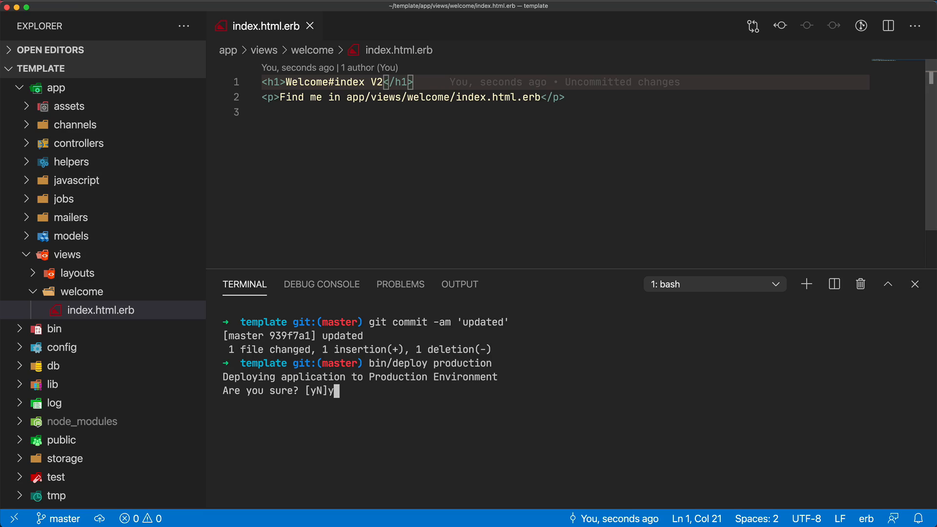
pyautogui.press('Return')
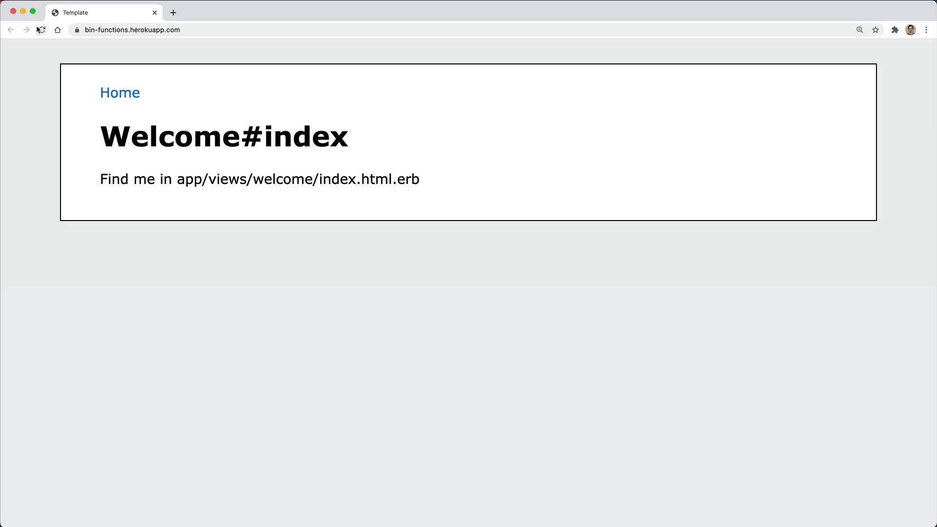
pyautogui.click(41, 30)
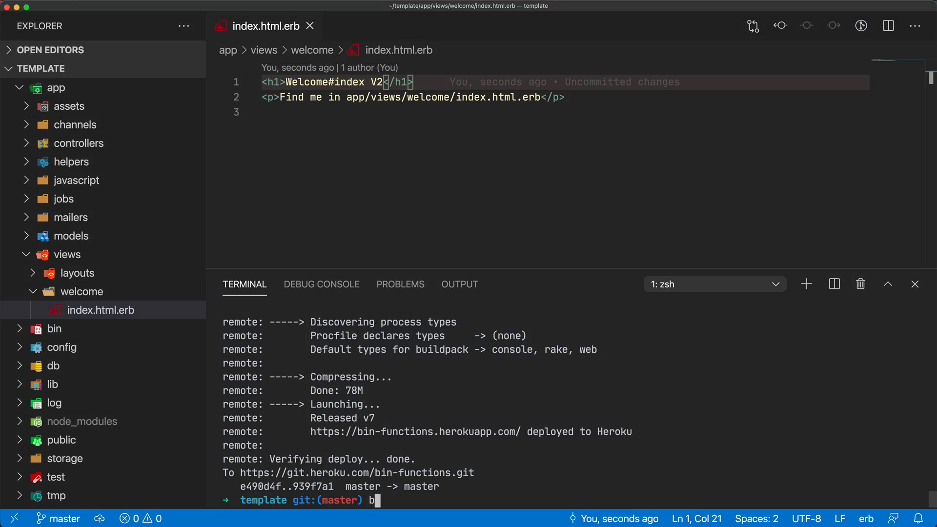
# Open a shell on the production Heroku dyno with bin/ssh production.
pyautogui.write('in/')
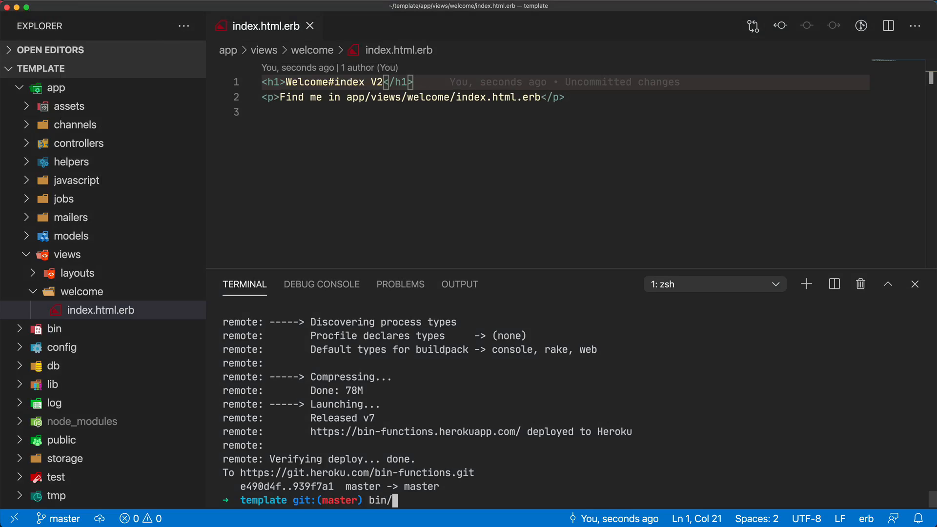
pyautogui.write('ssh')
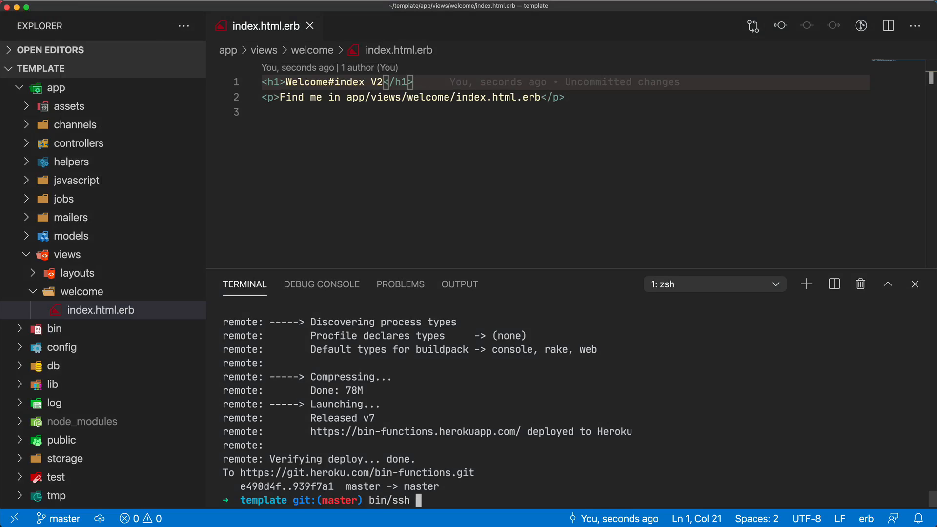
pyautogui.write('production')
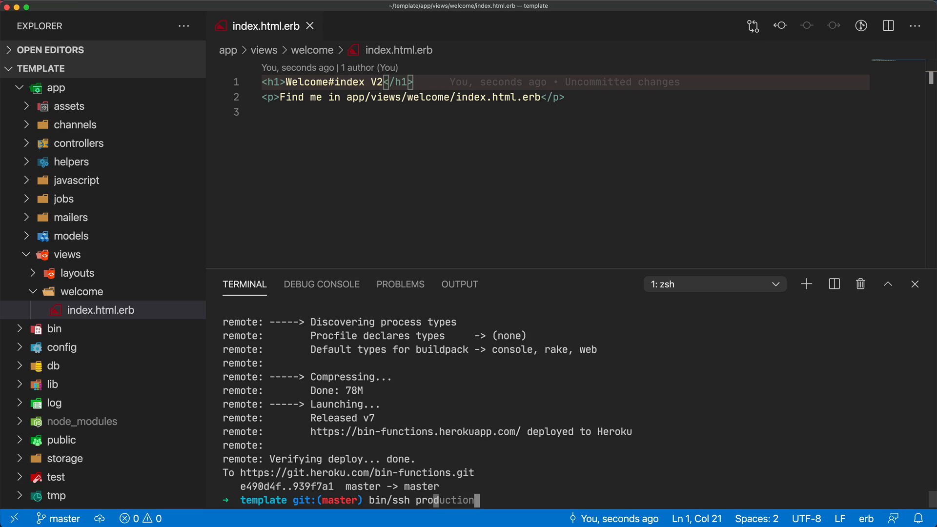
pyautogui.press('Return')
pyautogui.write('cat app/views/welcome/index.html.erb')
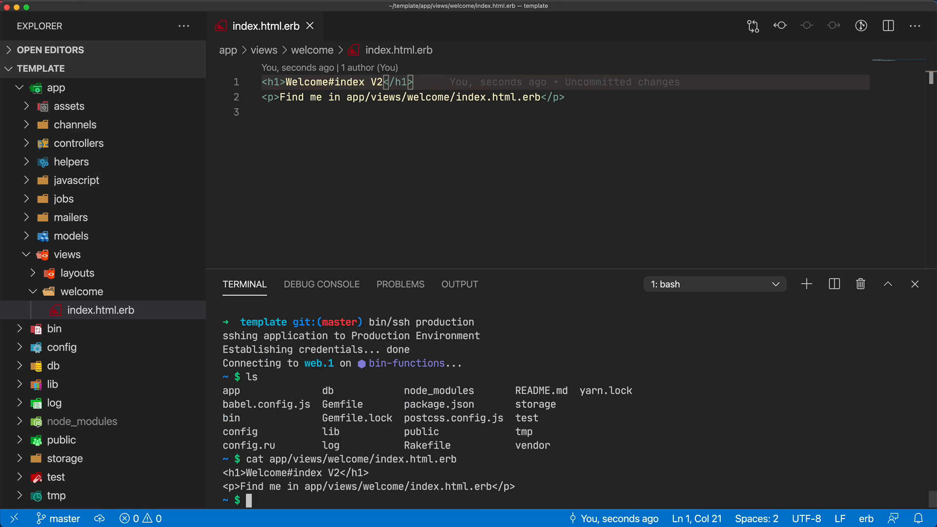
pyautogui.moveTo(505, 327)
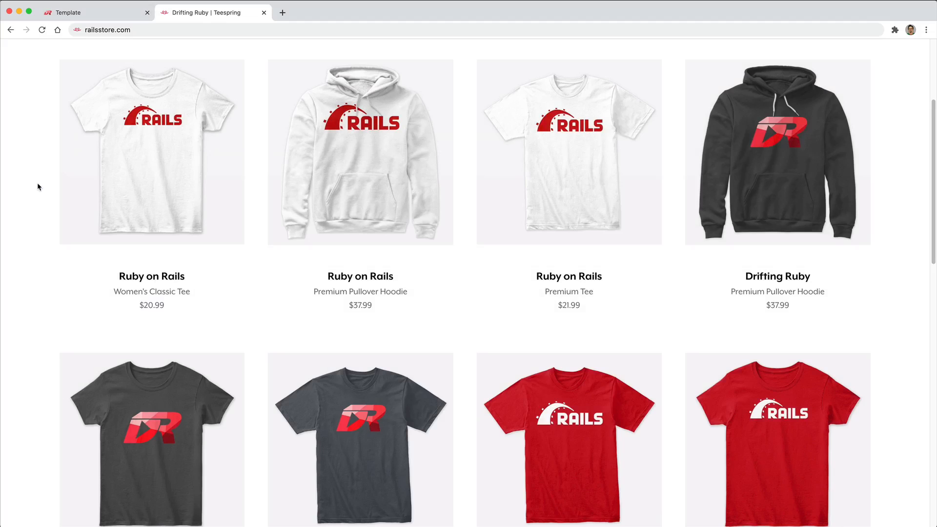
pyautogui.moveTo(125, 43)
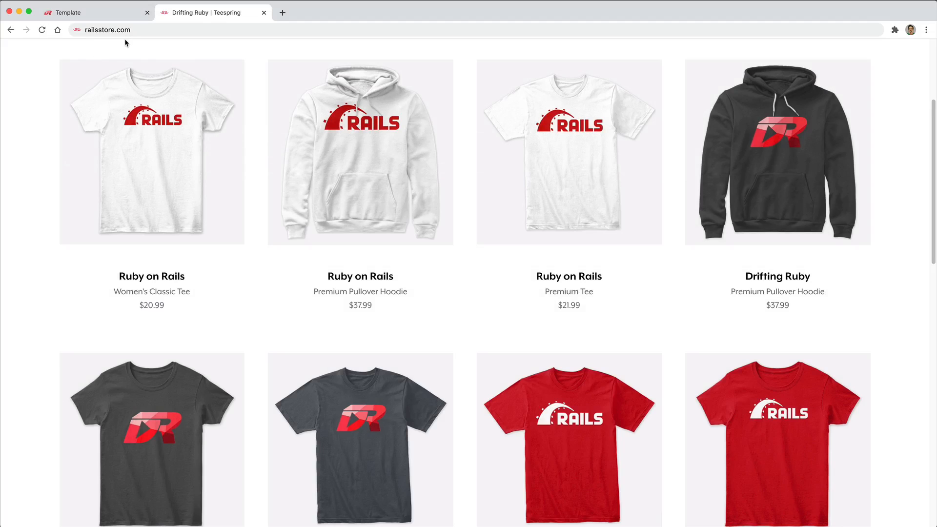
pyautogui.moveTo(149, 117)
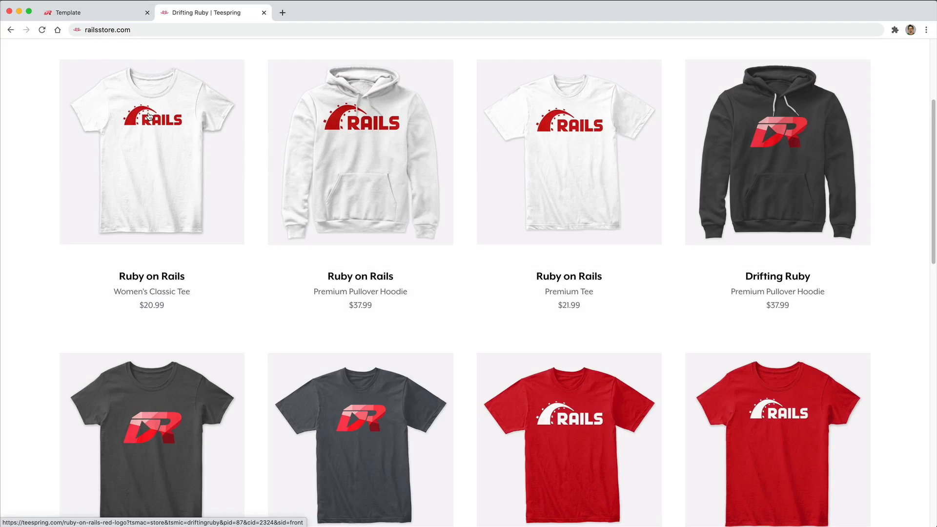
pyautogui.moveTo(458, 323)
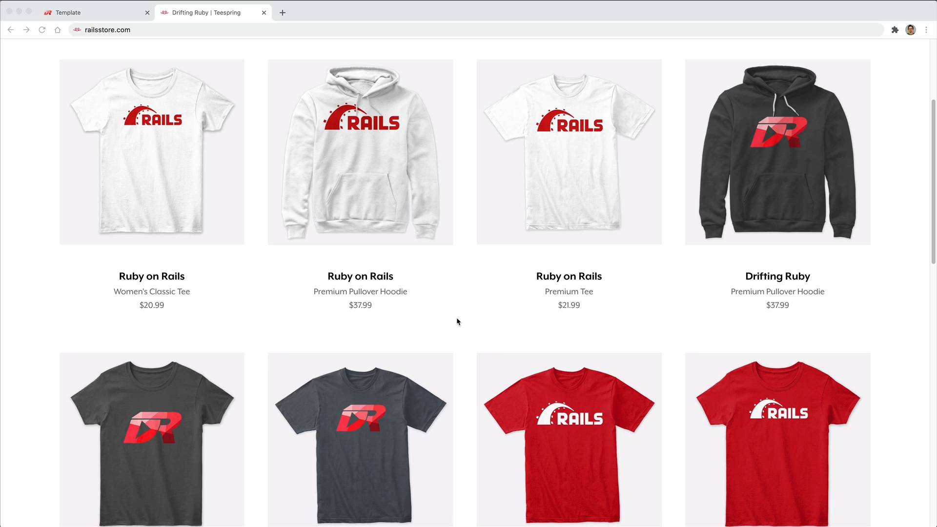